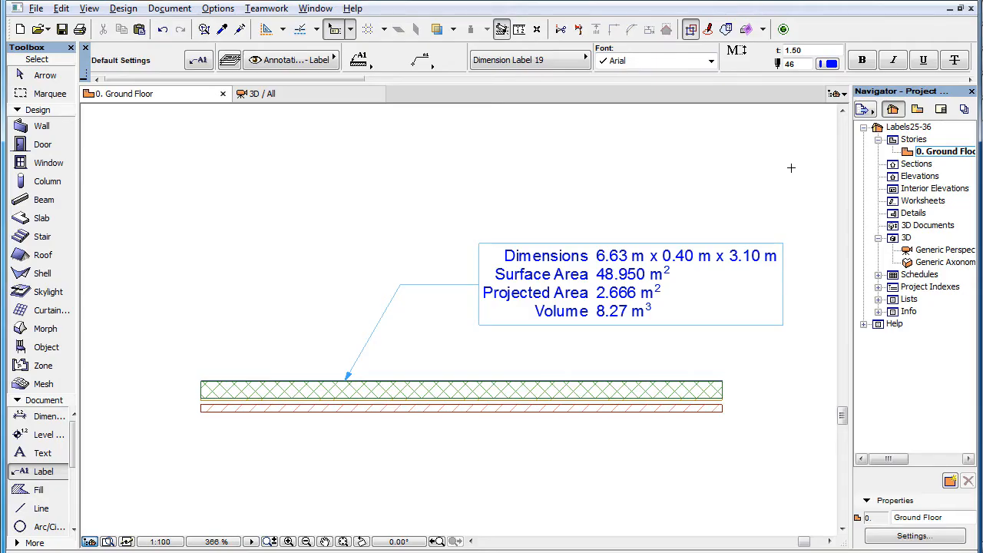
mouse_move(60, 479)
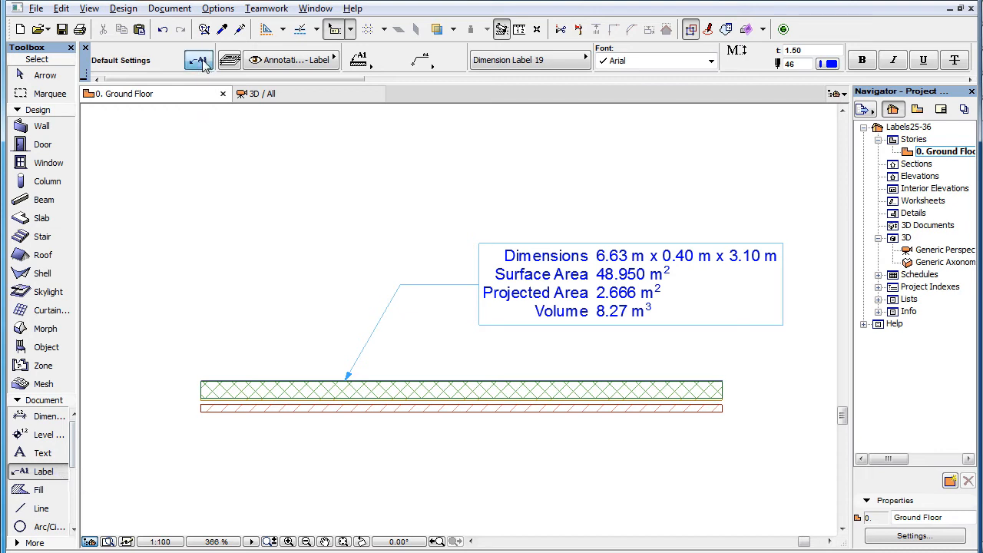
Step: Bring up Dimension Label 19's settings and list its custom pages: Content Setup, General Settings, Label Geometry, Information
click(198, 60)
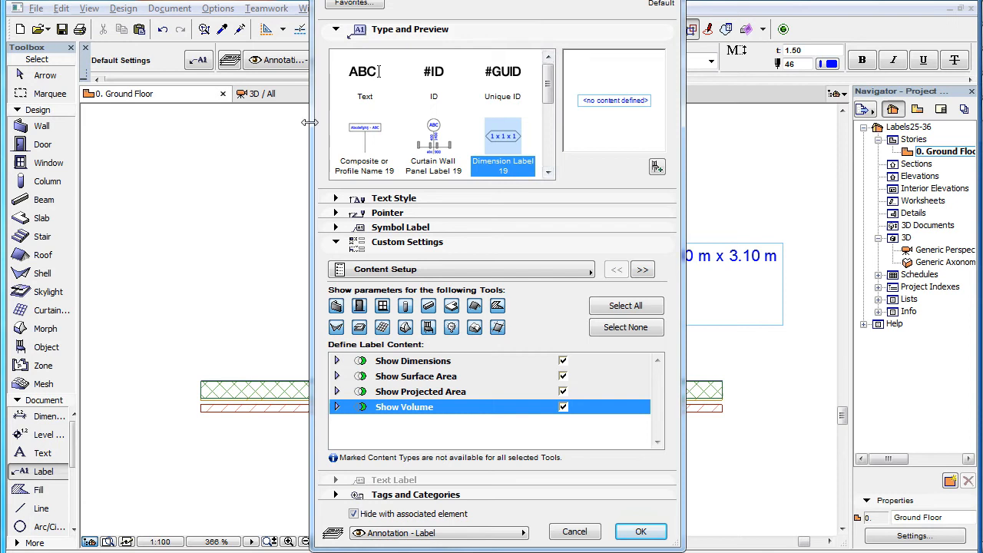
mouse_move(605, 172)
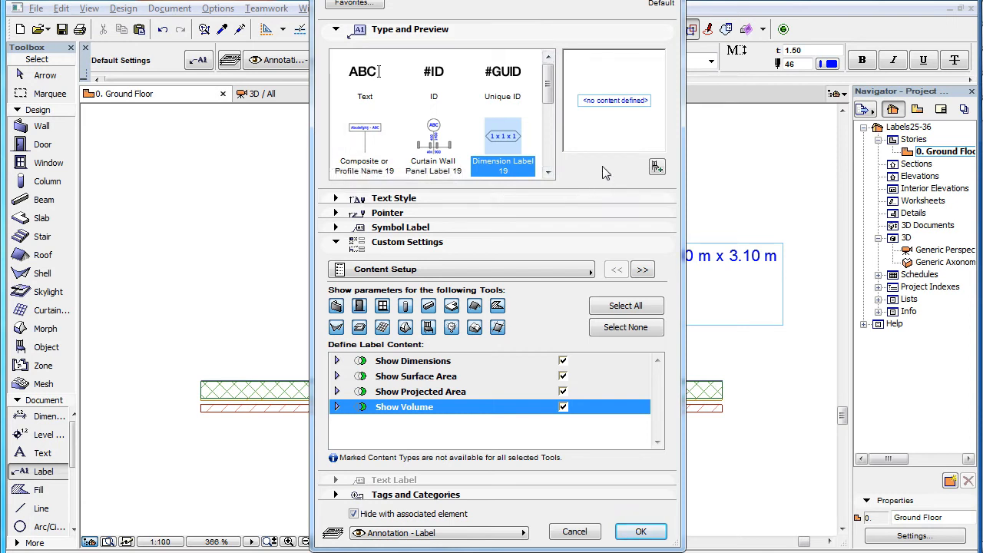
mouse_move(571, 276)
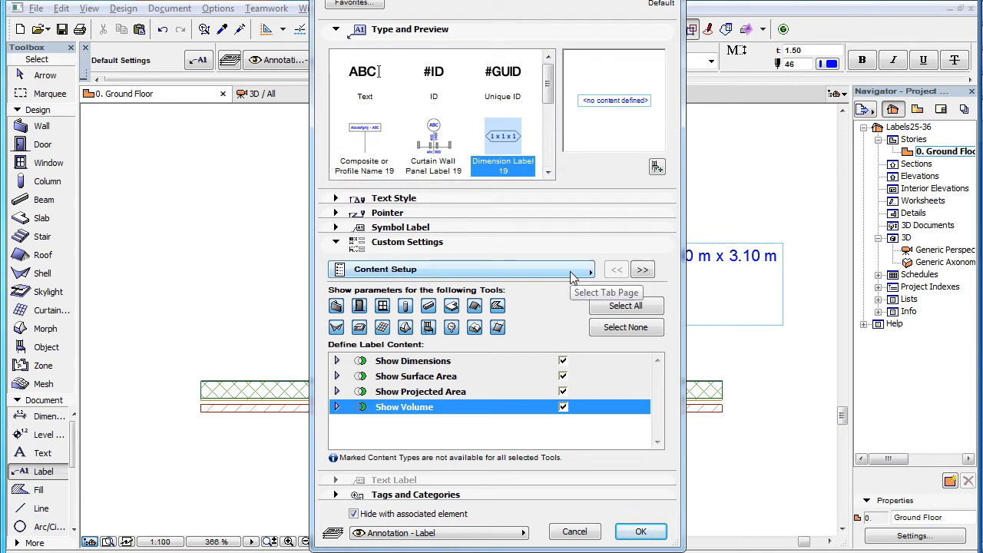
click(591, 270)
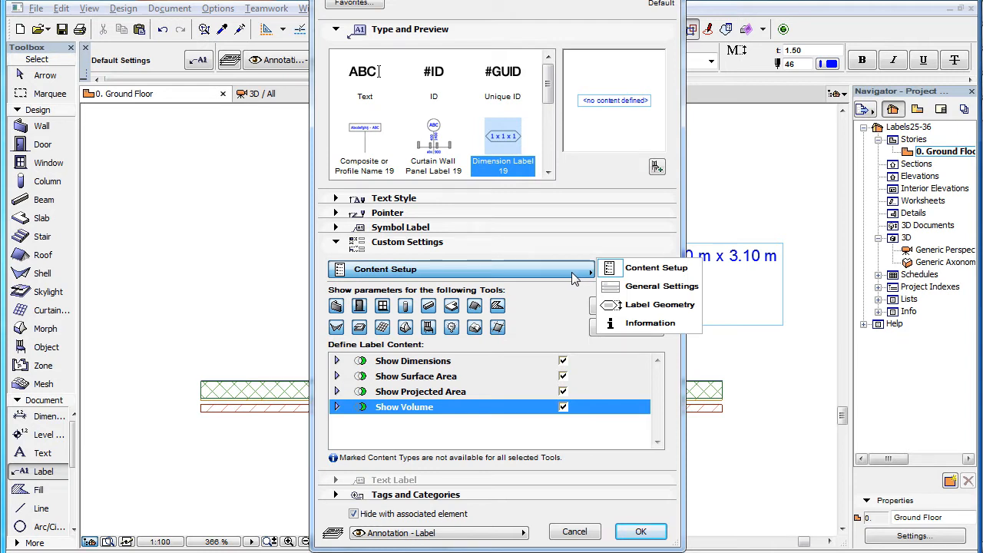
mouse_move(660, 285)
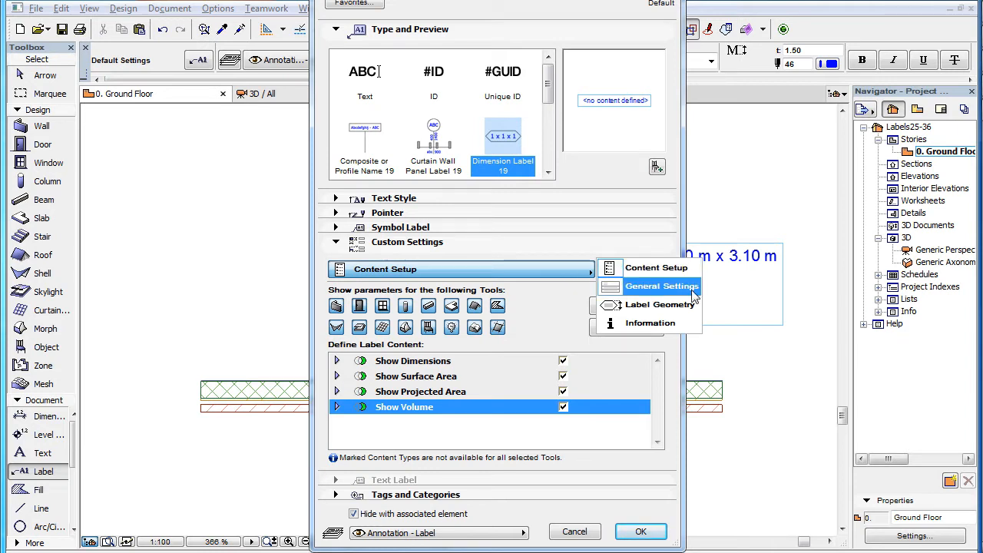
mouse_move(651, 323)
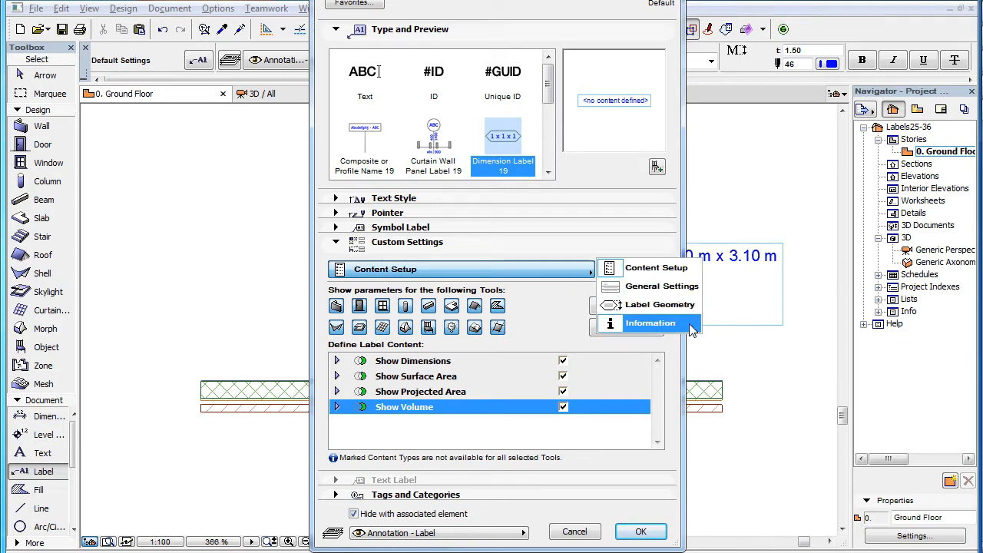
mouse_move(662, 286)
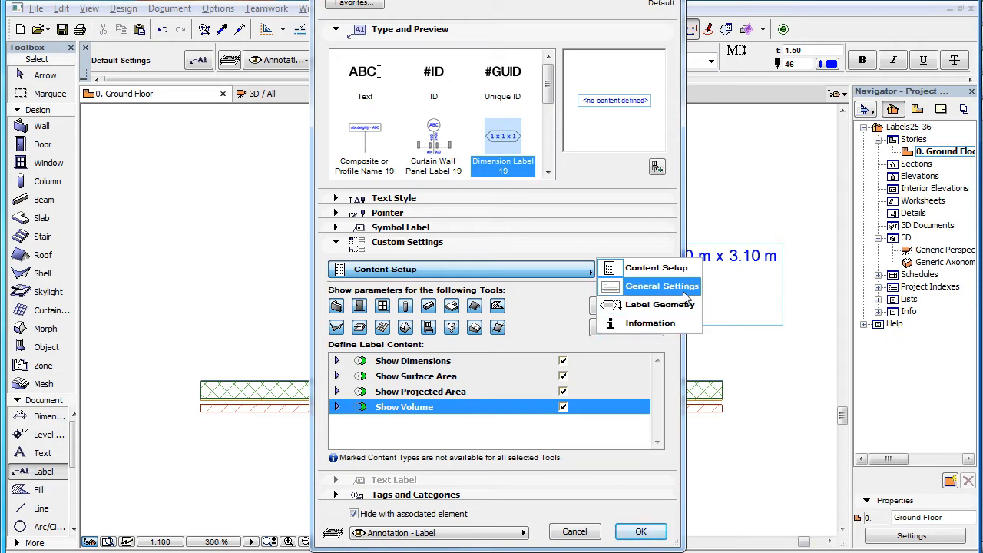
mouse_move(657, 267)
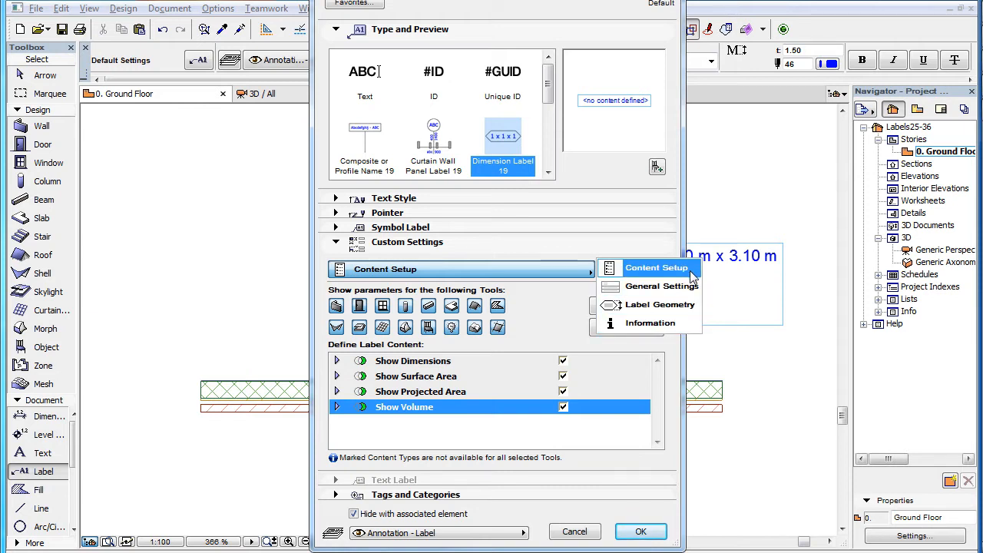
Step: Go to the Content Setup page and deselect every element type with Select None
click(655, 267)
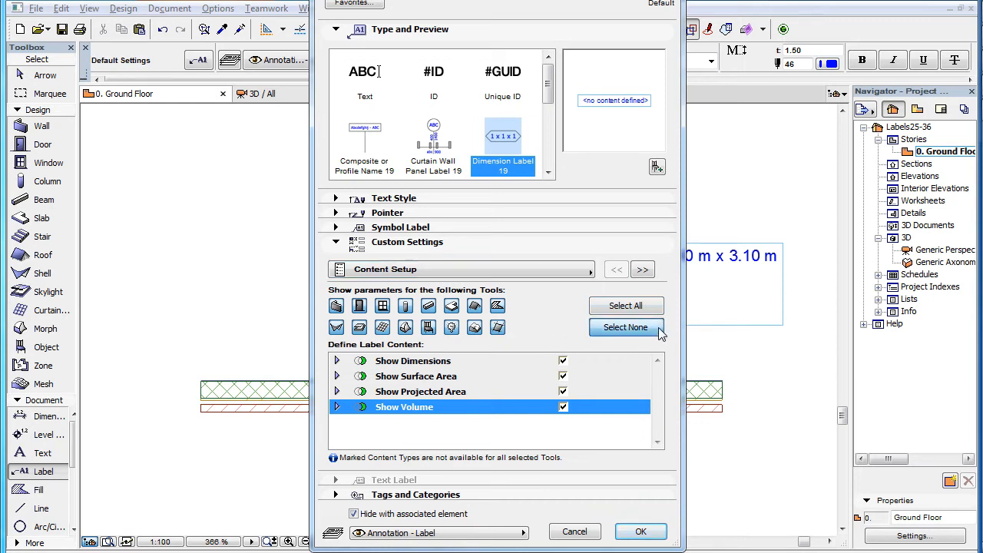
click(625, 327)
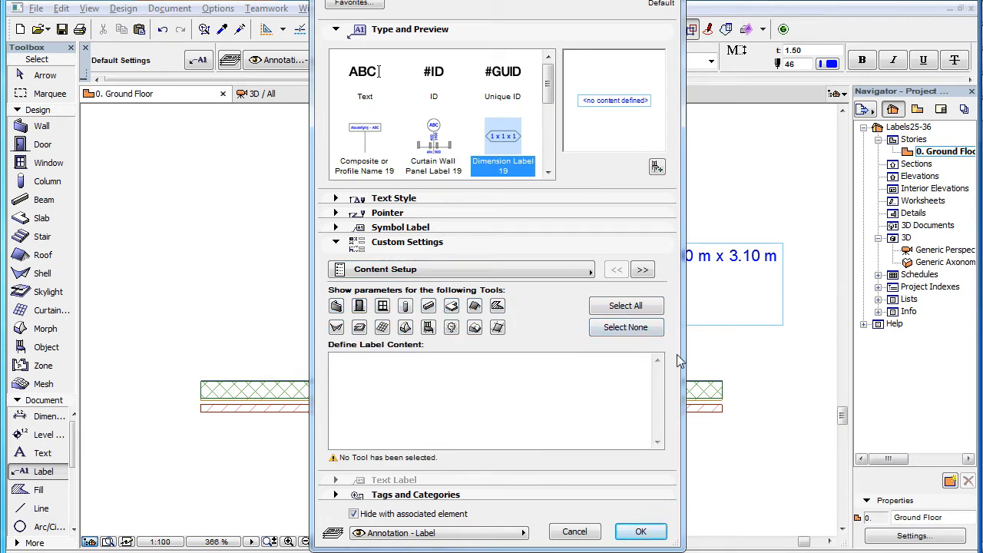
mouse_move(476, 369)
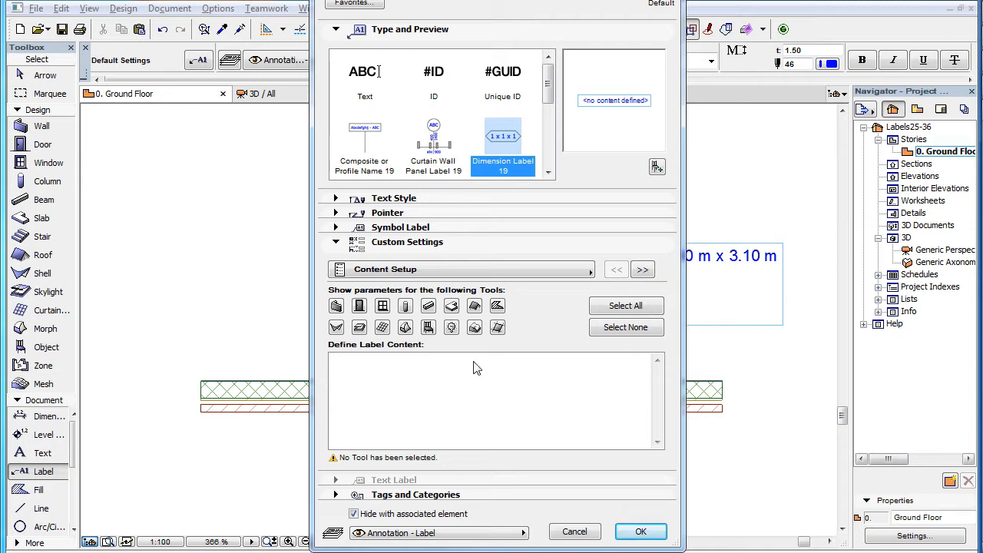
mouse_move(498, 344)
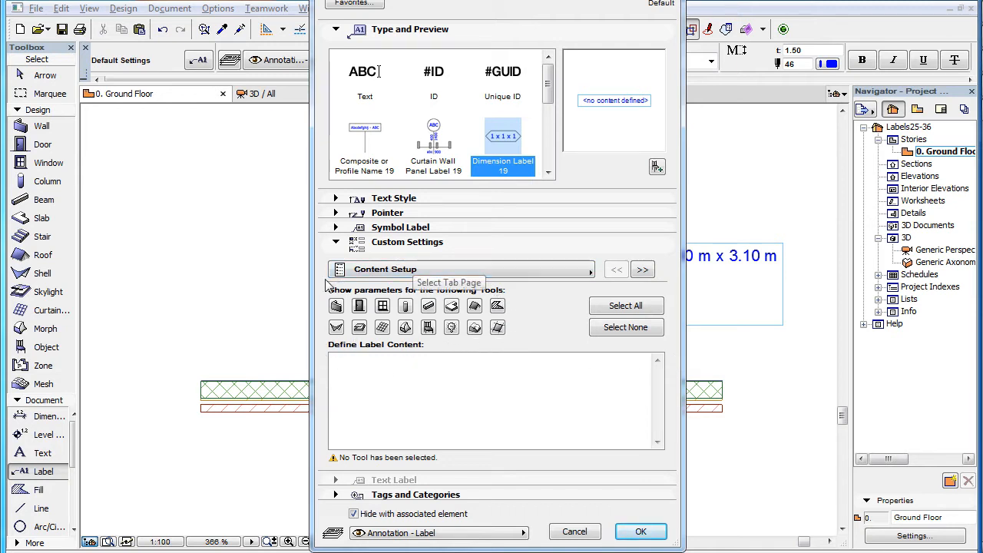
mouse_move(519, 286)
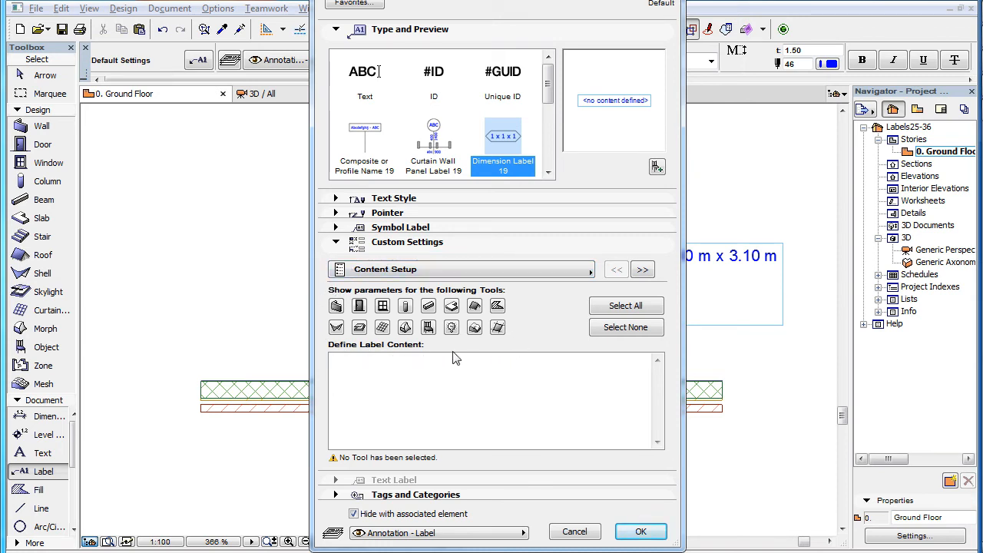
mouse_move(514, 347)
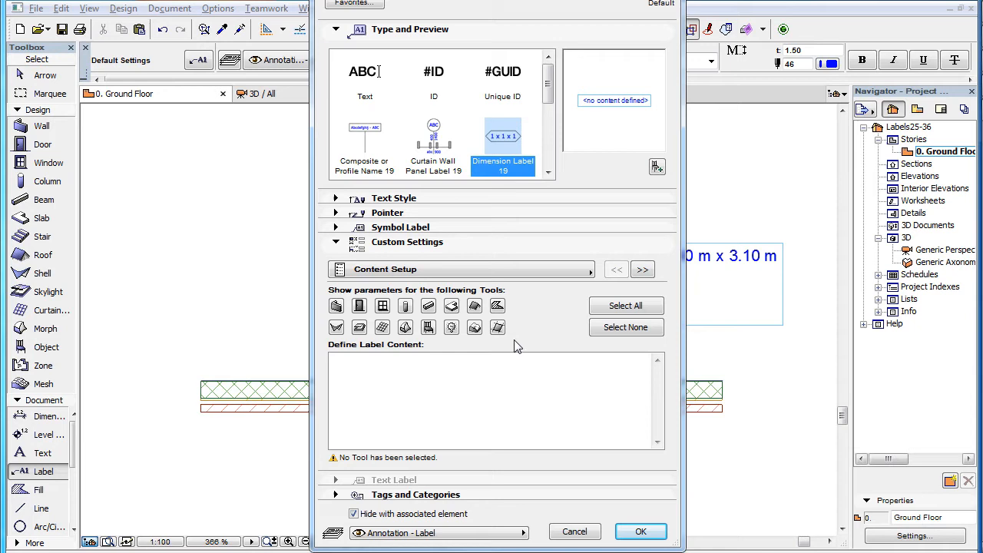
Step: Check the label content of individual element types one at a time, ending with Fill, which offers only Show Surface Area
click(405, 305)
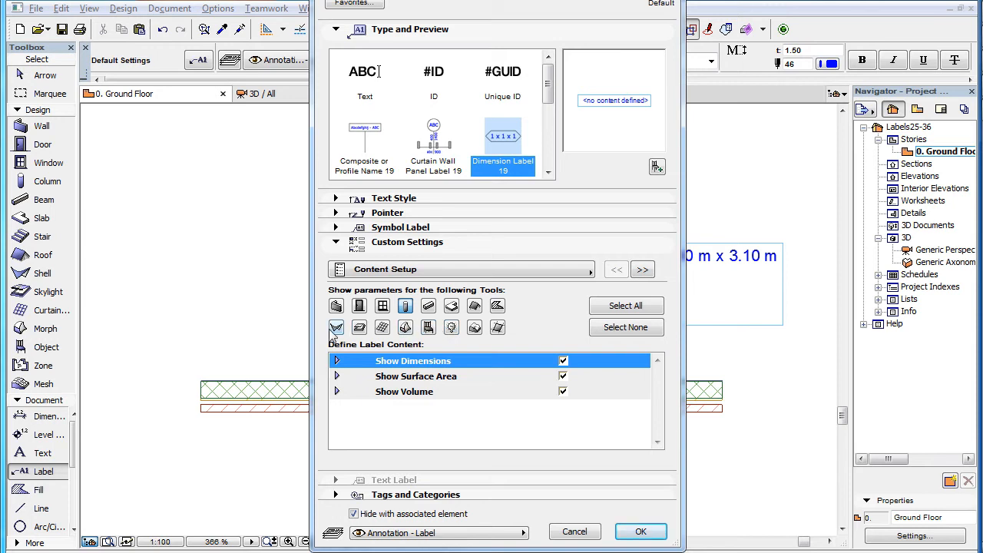
mouse_move(489, 371)
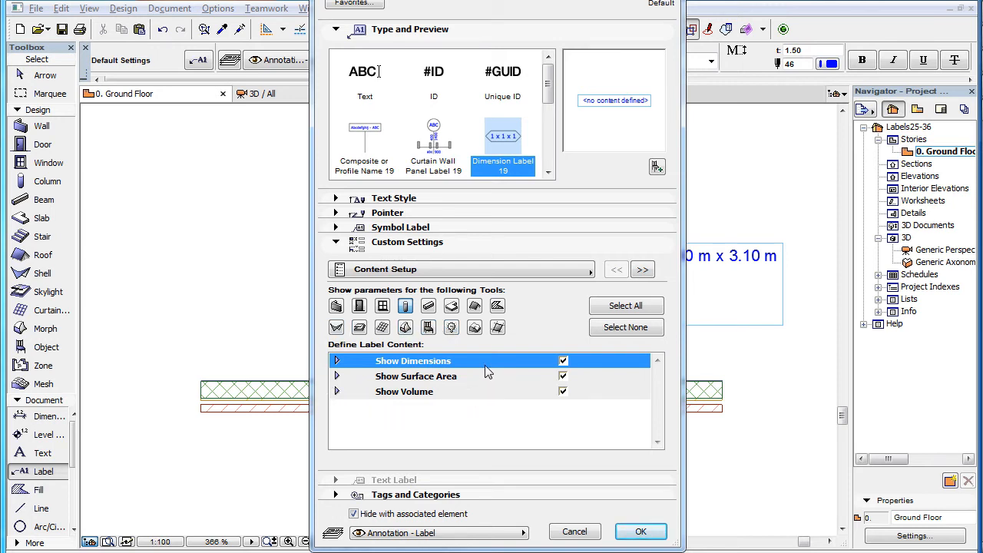
click(625, 326)
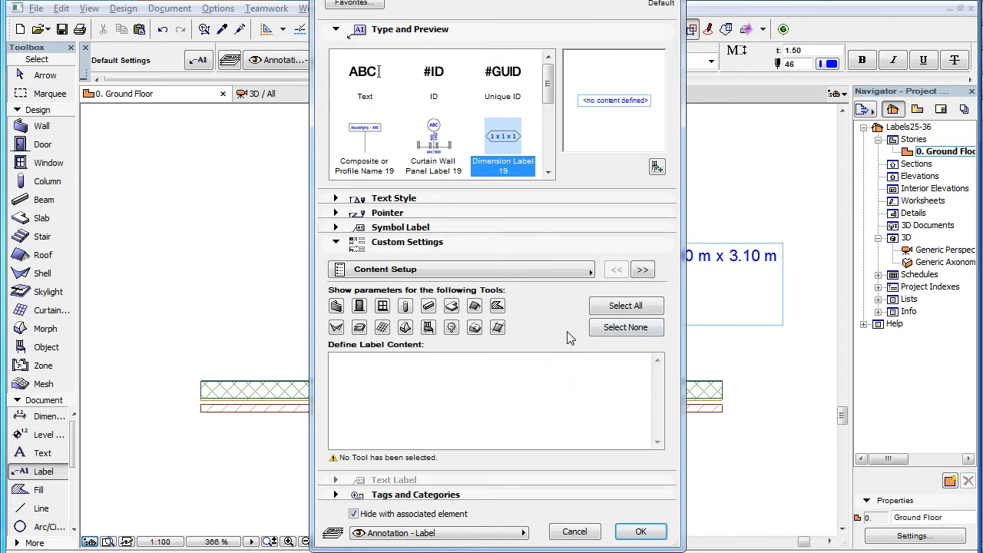
click(360, 305)
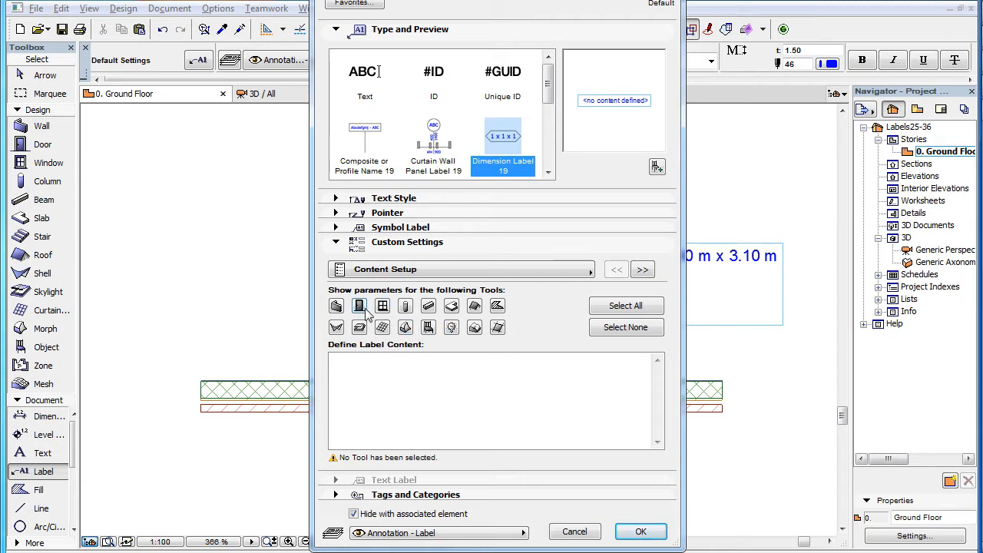
click(359, 305)
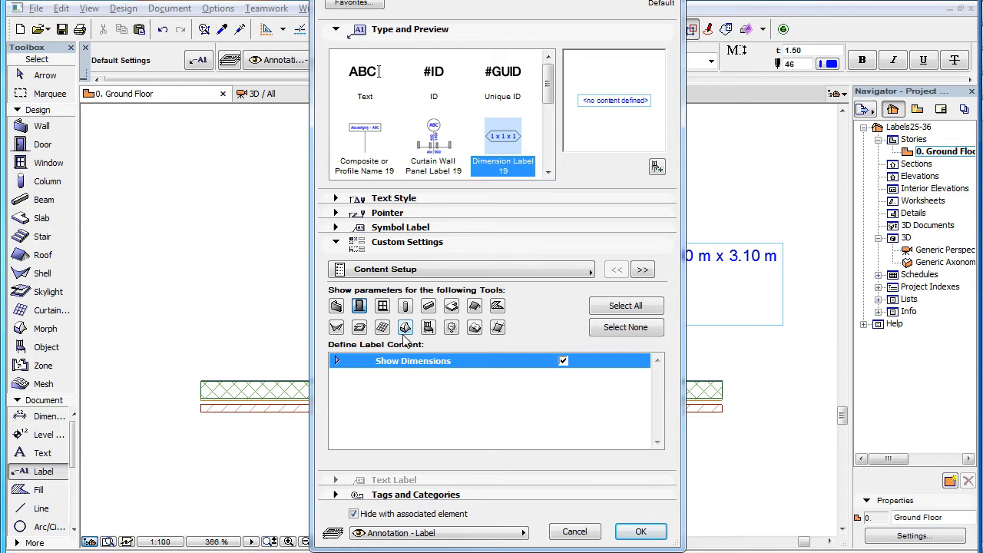
click(626, 328)
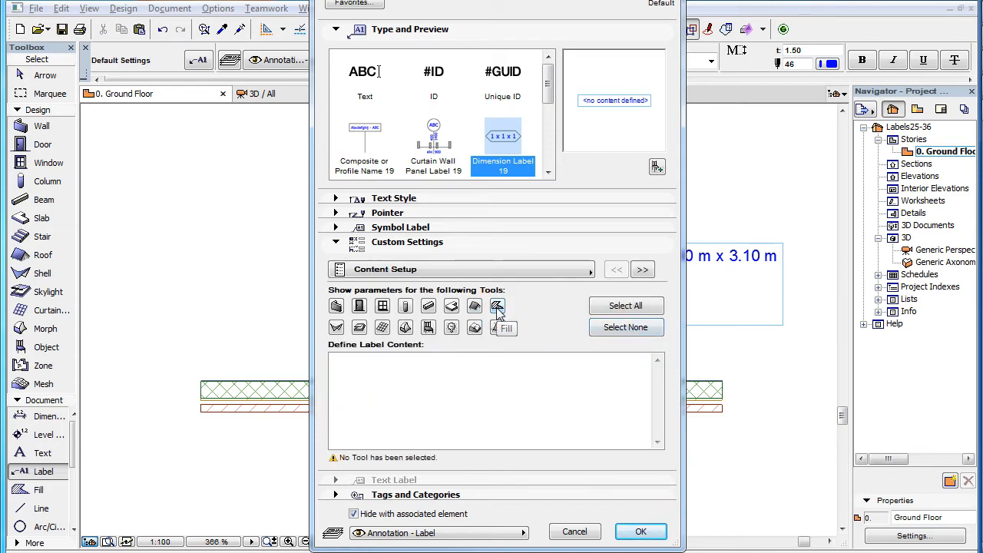
click(497, 306)
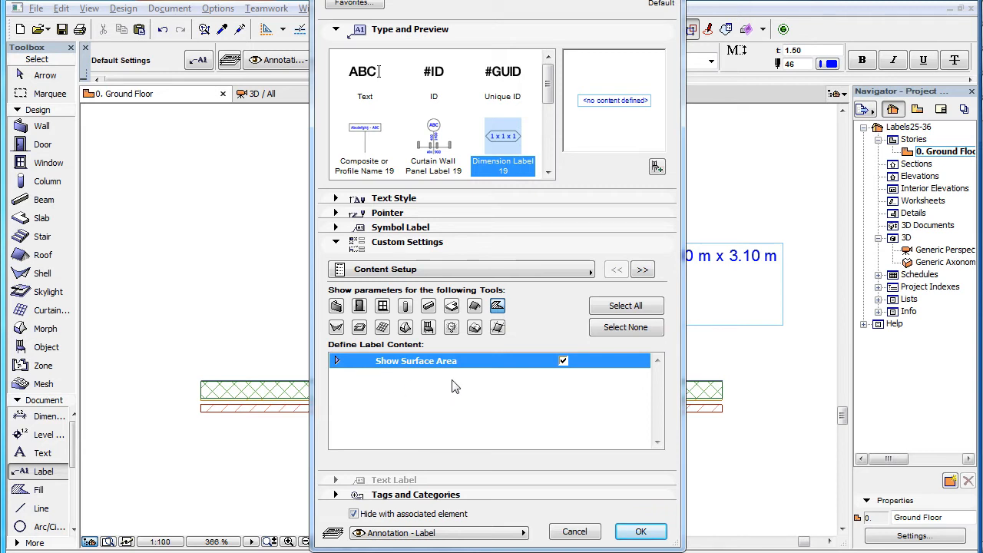
mouse_move(420, 391)
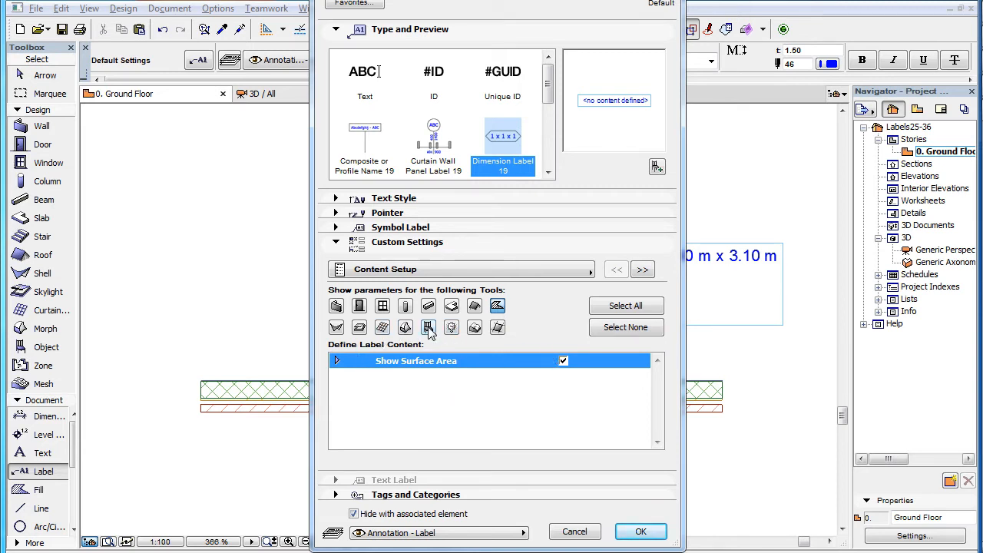
Step: Add more element types to the selection, then clear them all again with Select None
click(429, 327)
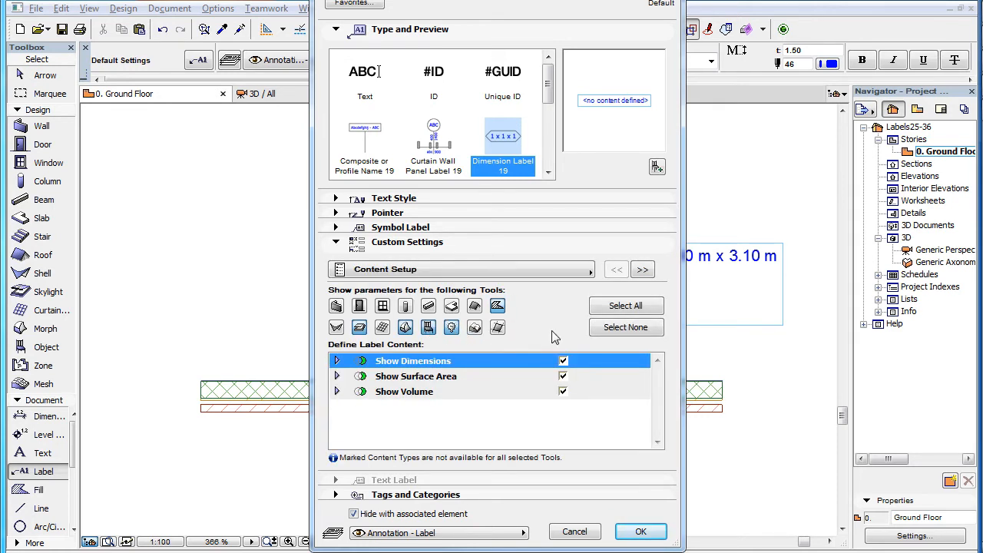
mouse_move(626, 327)
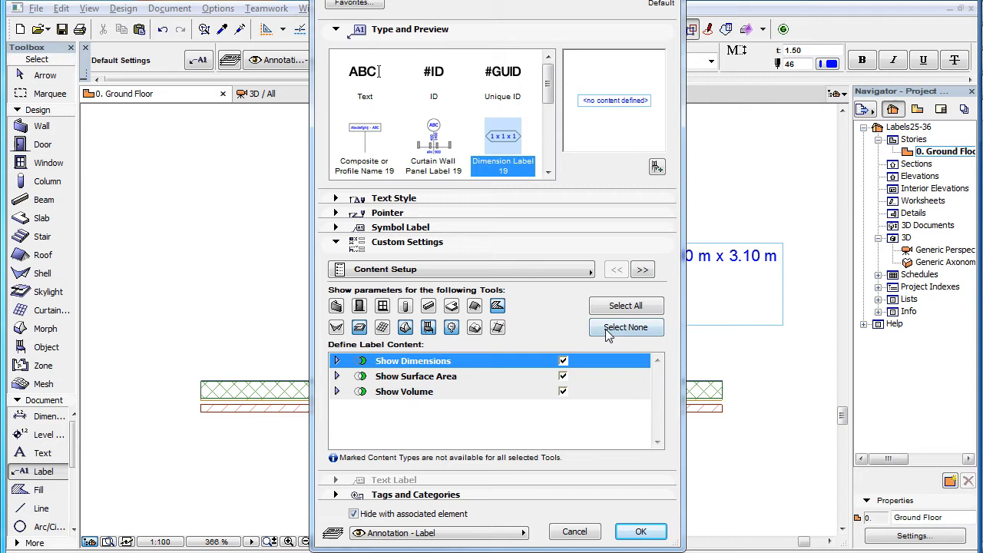
click(626, 327)
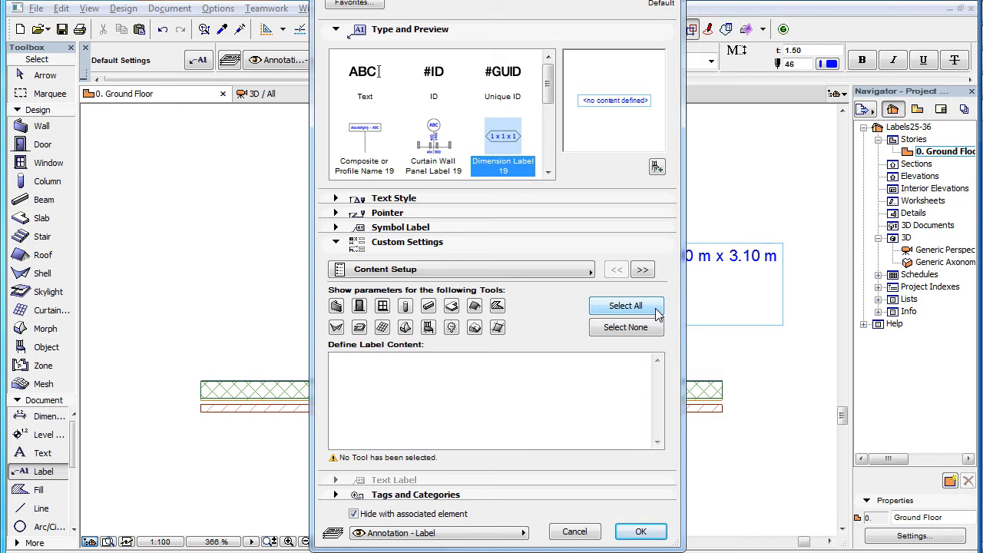
Step: Select all element types, listing Show Dimensions, Surface Area, Projected Area and Volume
click(626, 305)
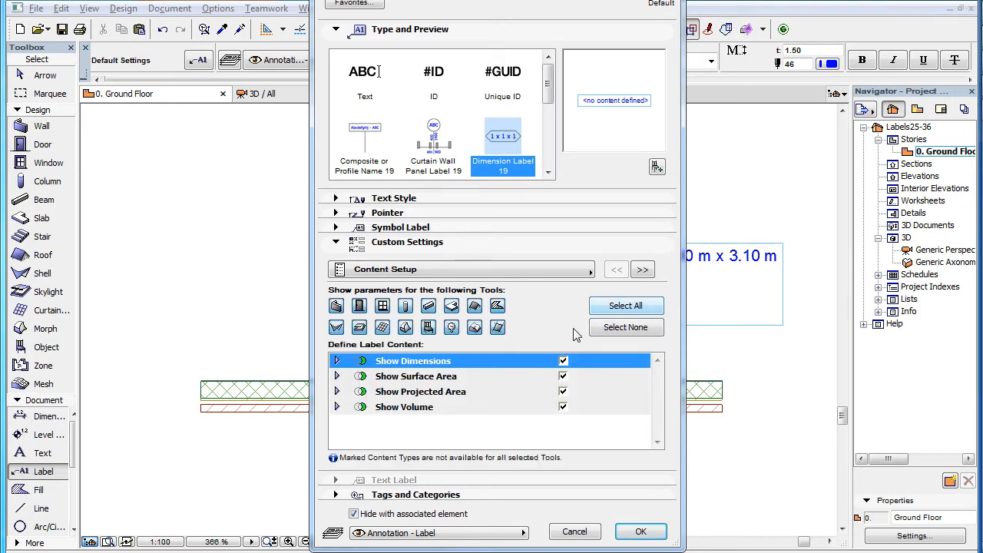
mouse_move(487, 351)
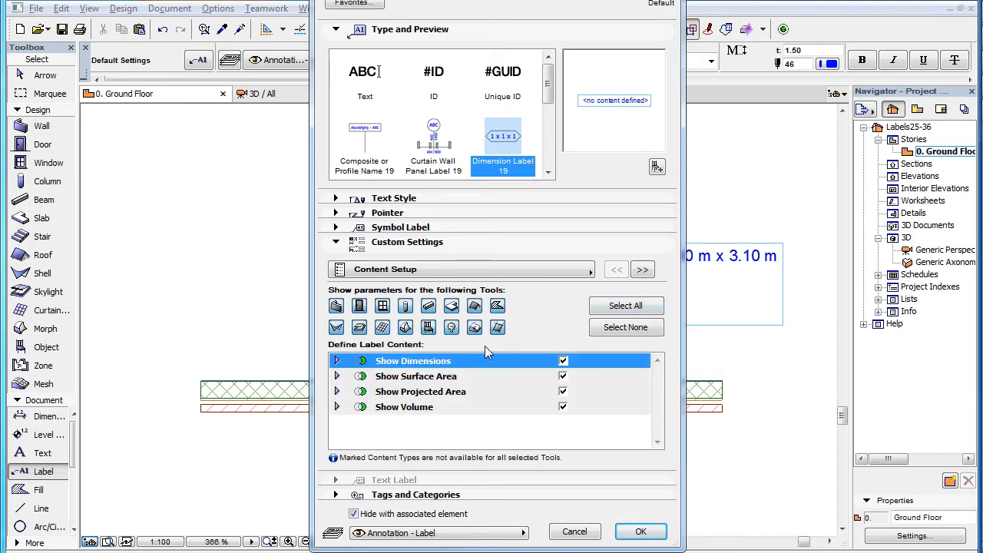
mouse_move(495, 408)
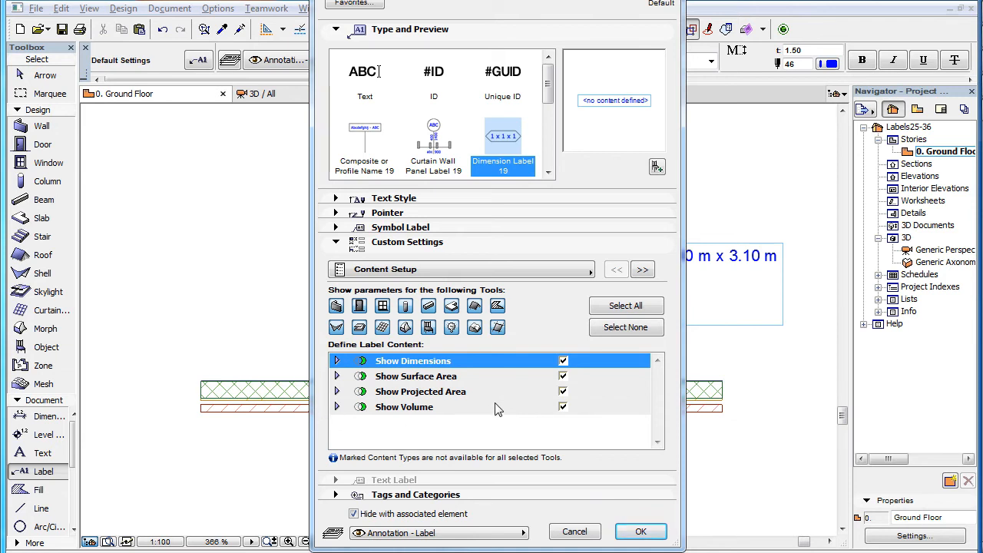
mouse_move(510, 376)
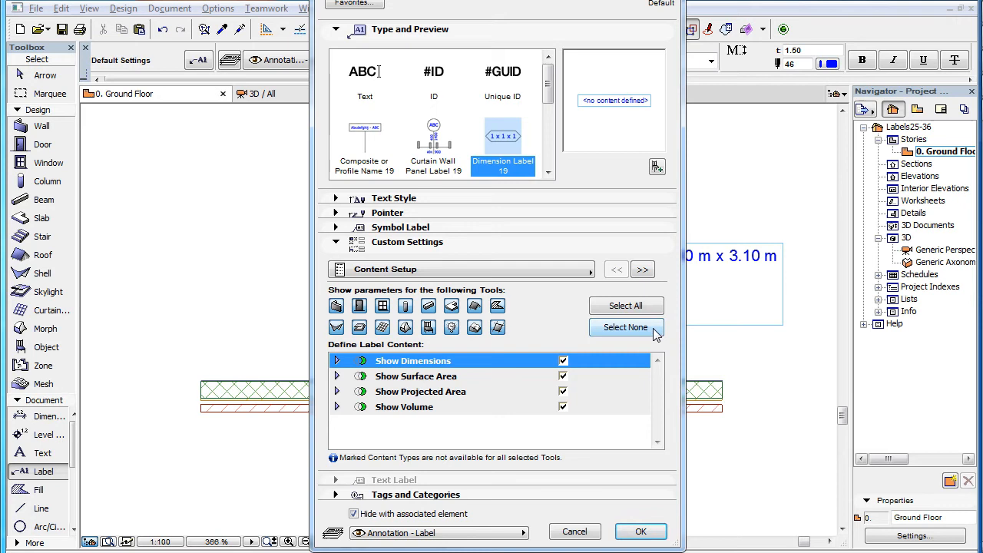
Step: Deselect every element type again so the content list is empty
click(625, 327)
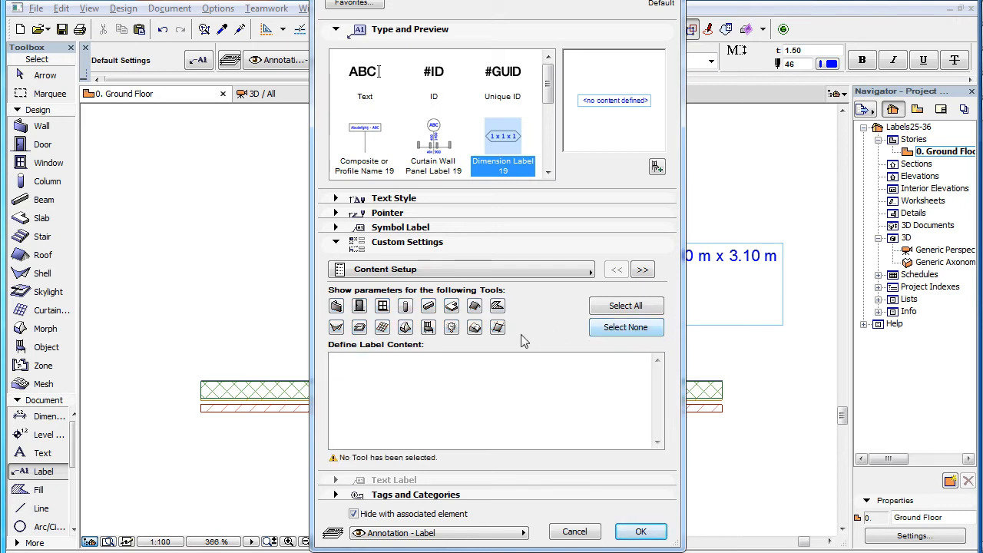
mouse_move(516, 367)
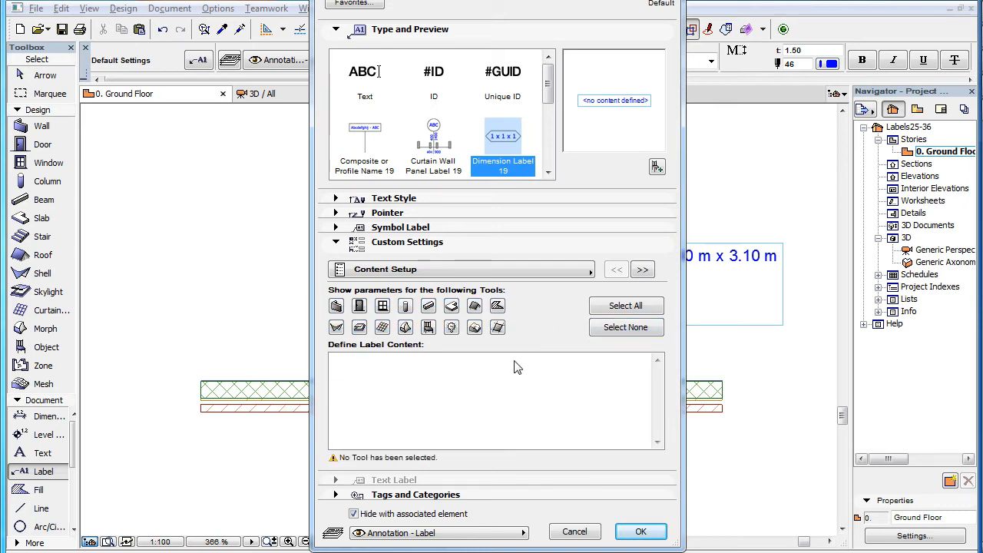
mouse_move(513, 413)
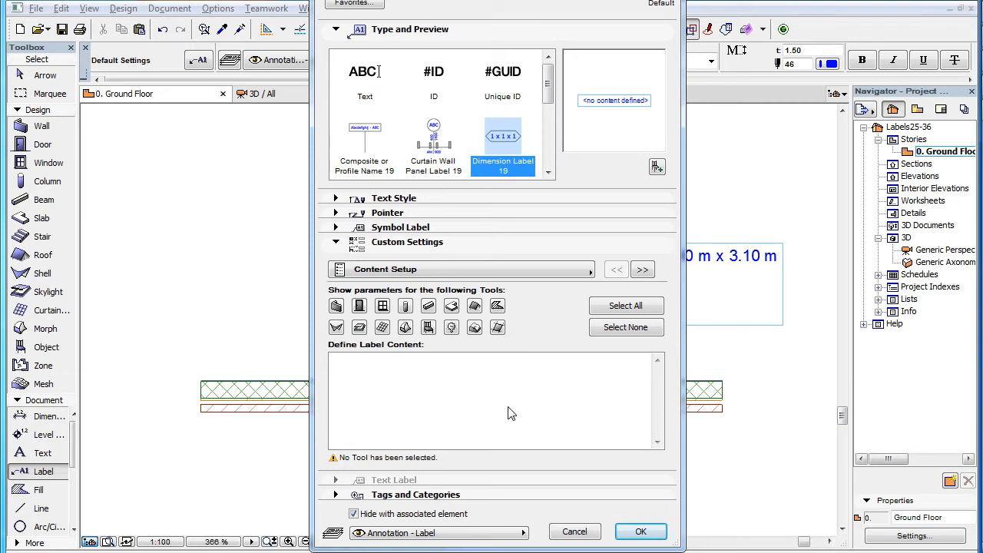
mouse_move(528, 399)
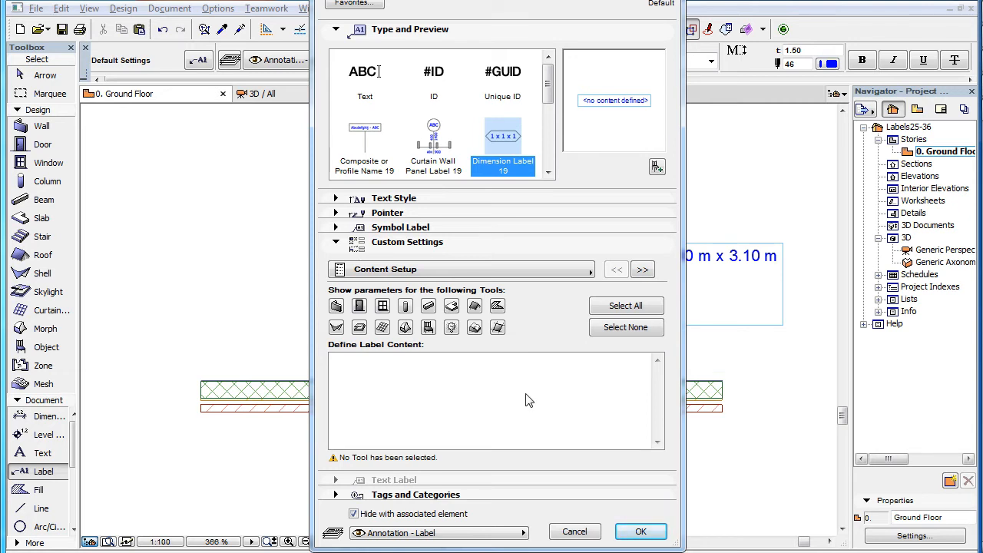
Step: Select two element types, offering Show Dimensions, Show Surface Area and Show Volume
click(405, 327)
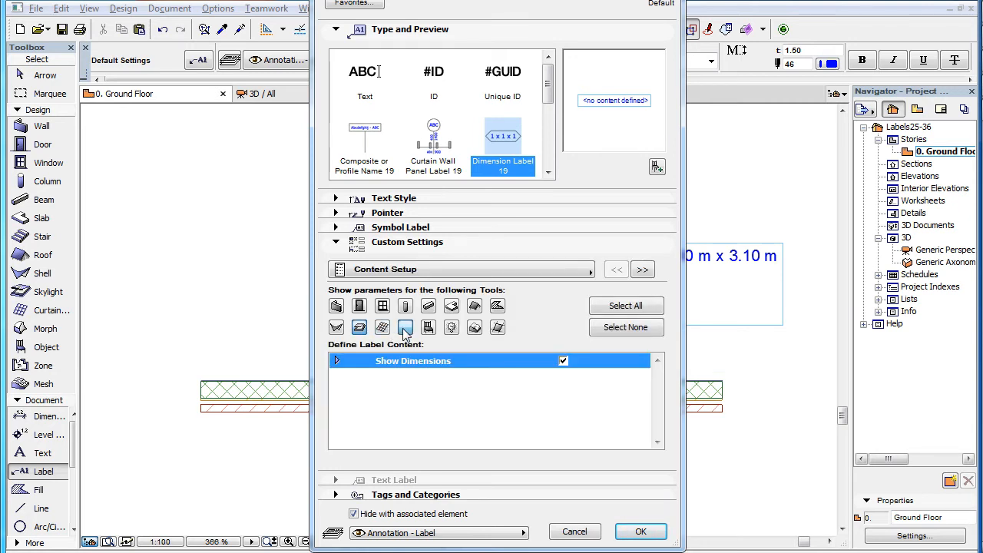
click(427, 325)
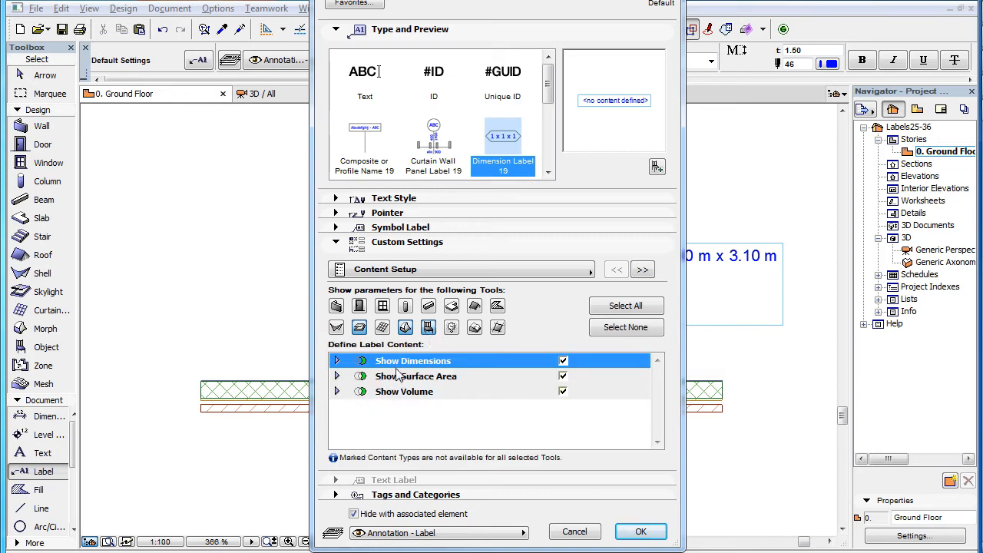
mouse_move(393, 413)
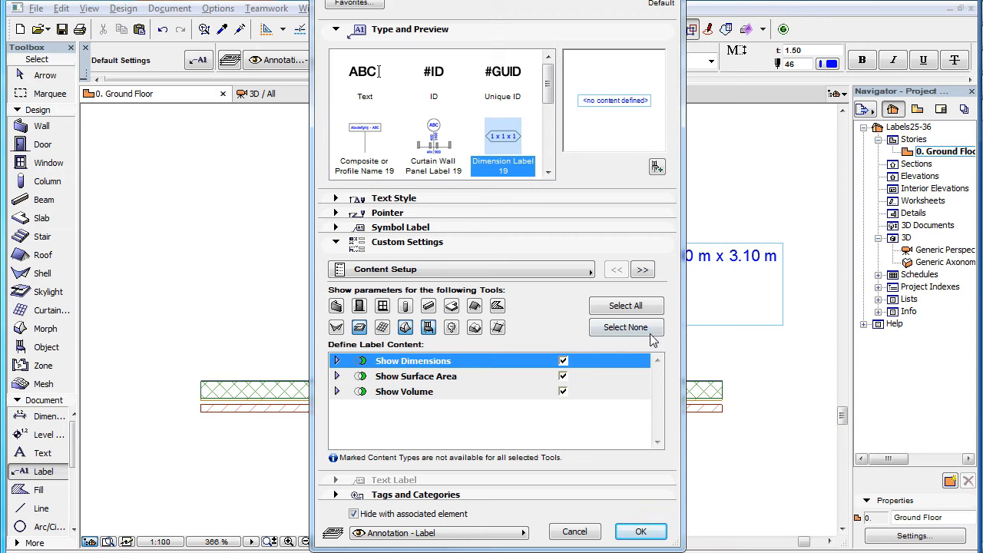
Step: Check the content for Doors alone, add another type, pick Show Surface Area, then select all element types
click(625, 326)
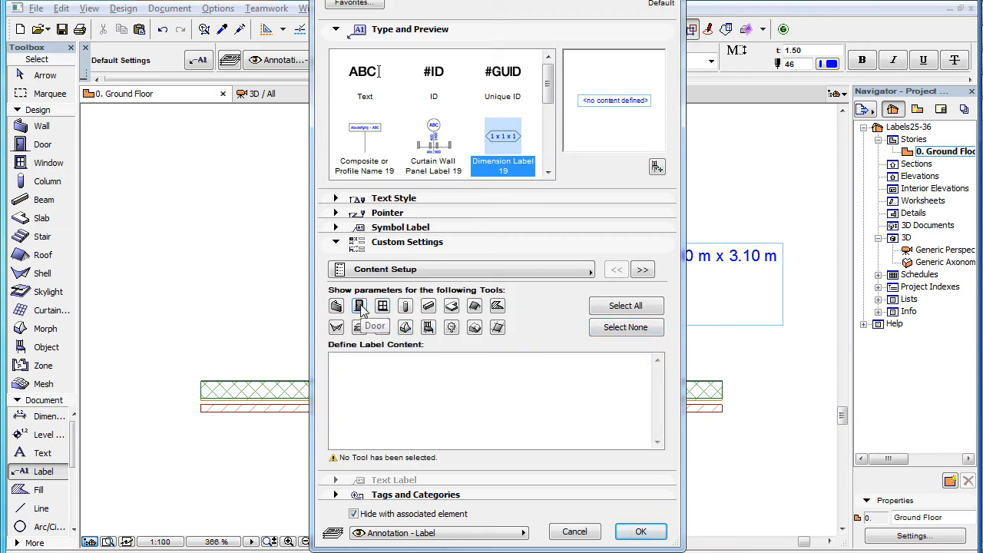
click(359, 305)
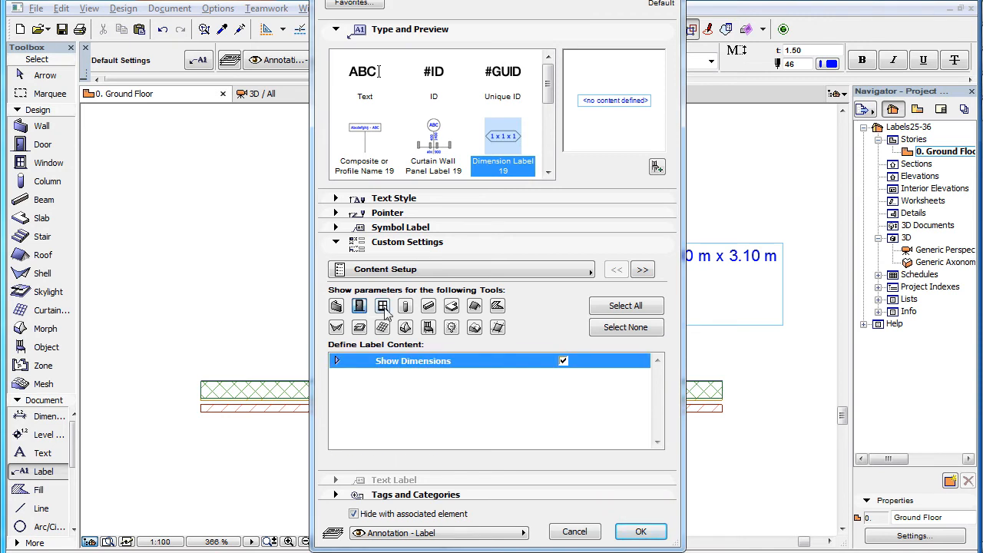
click(498, 306)
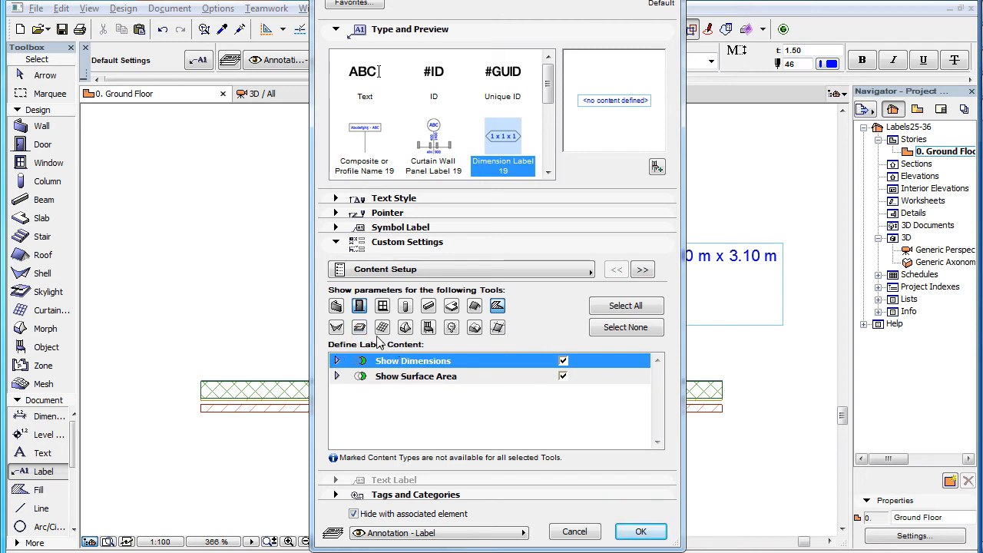
mouse_move(399, 393)
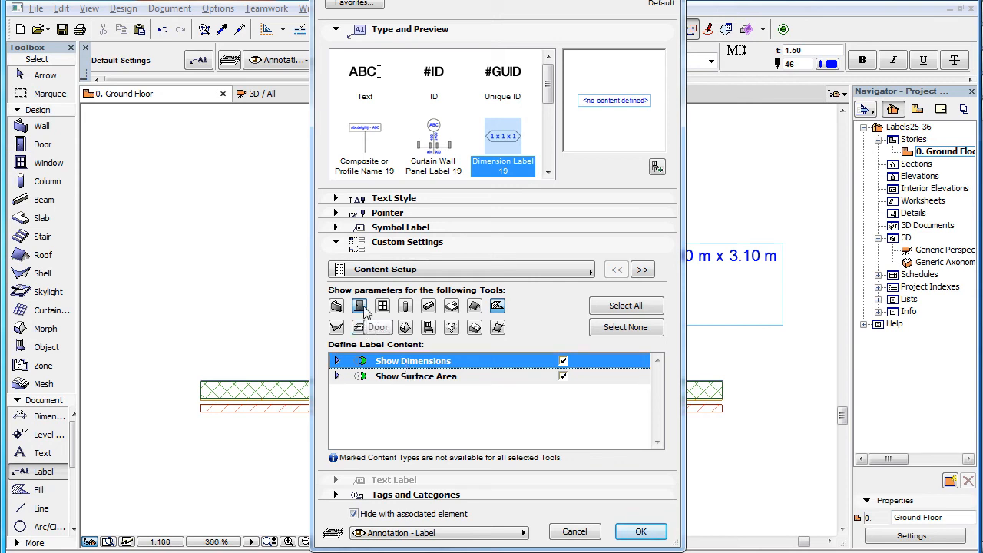
click(414, 375)
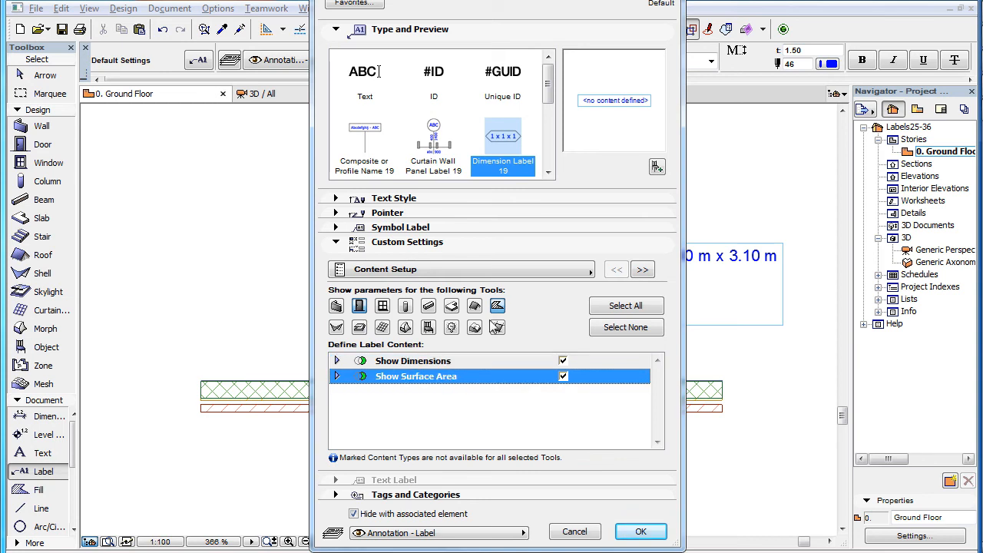
click(412, 361)
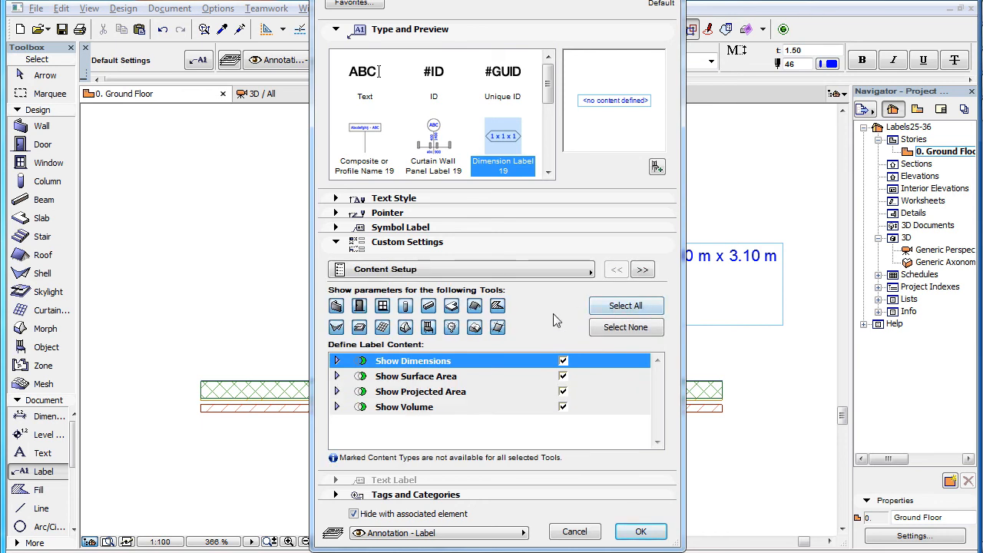
mouse_move(520, 187)
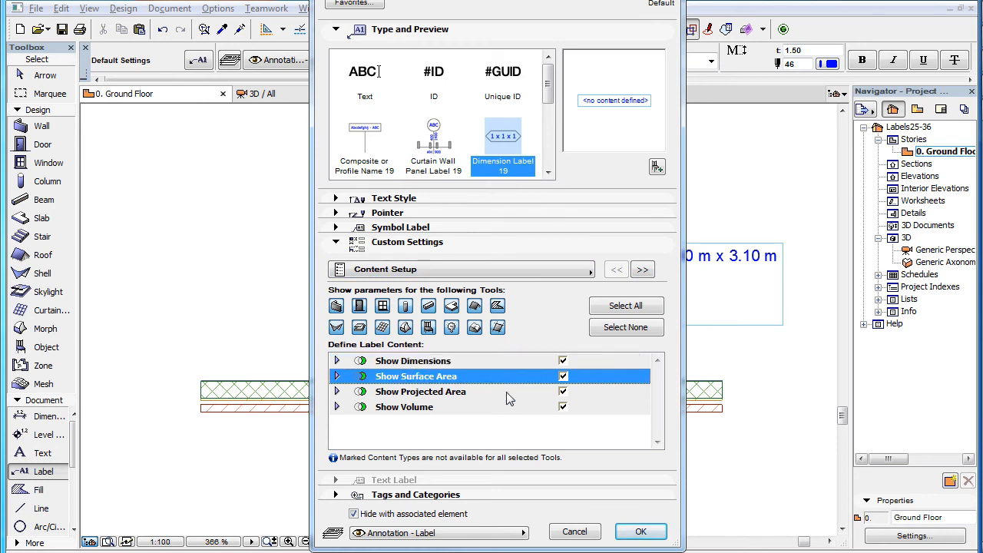
Step: Expand the Volume, Projected Area, Surface Area and Dimensions groups to reveal width, length, height and thickness parameters
click(421, 391)
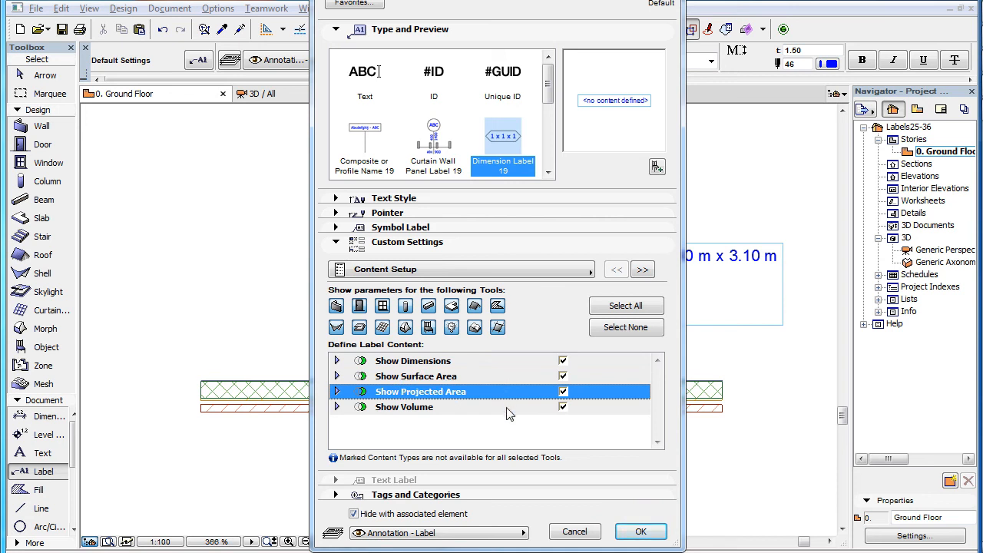
click(404, 407)
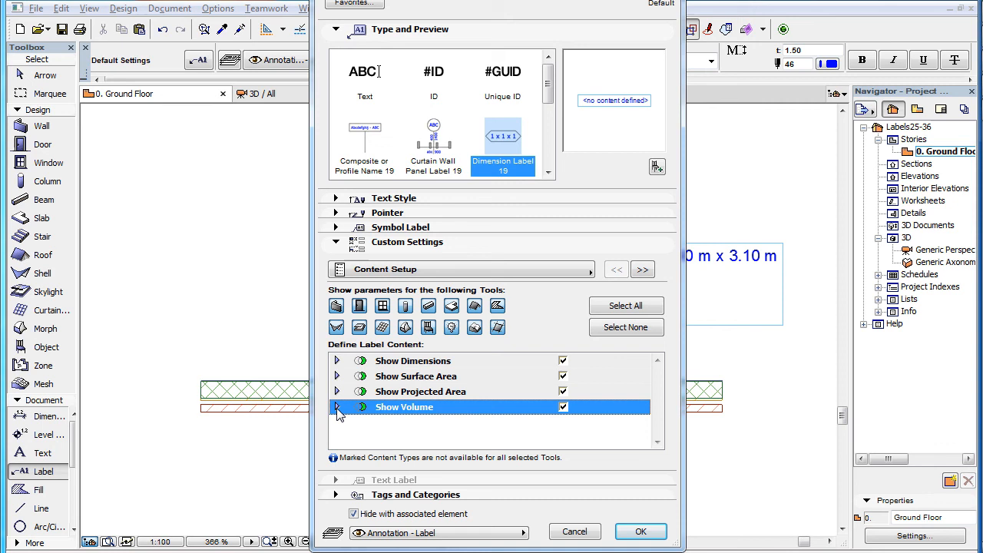
click(336, 392)
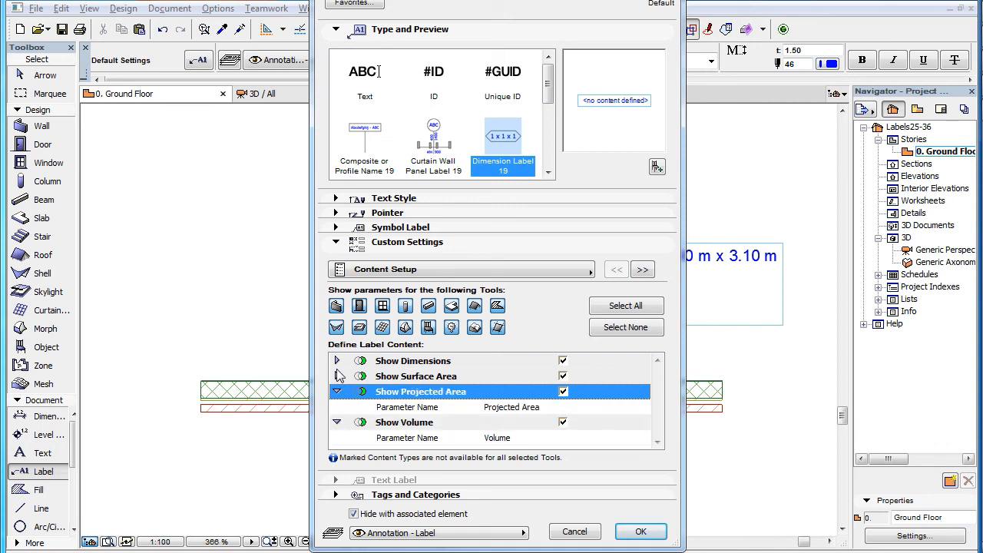
click(414, 375)
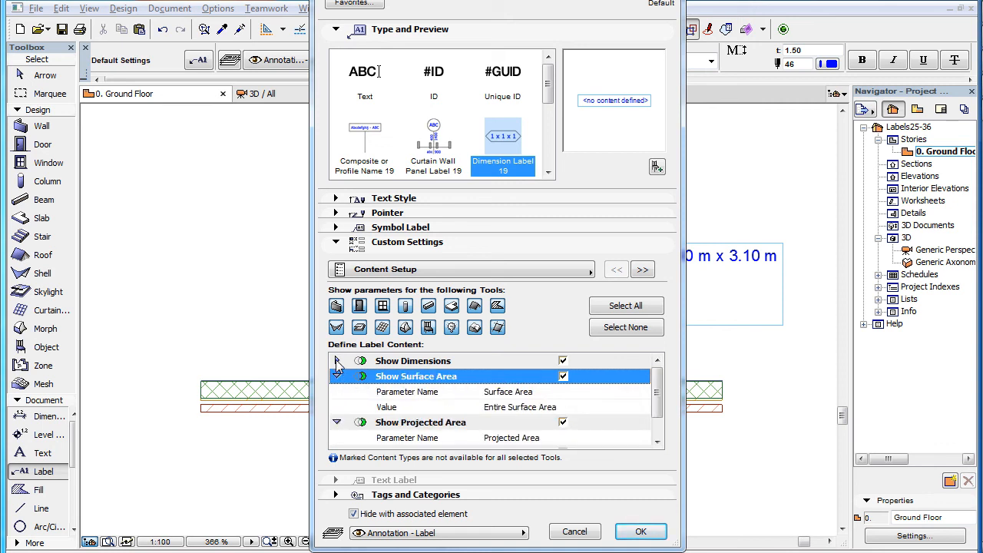
click(336, 361)
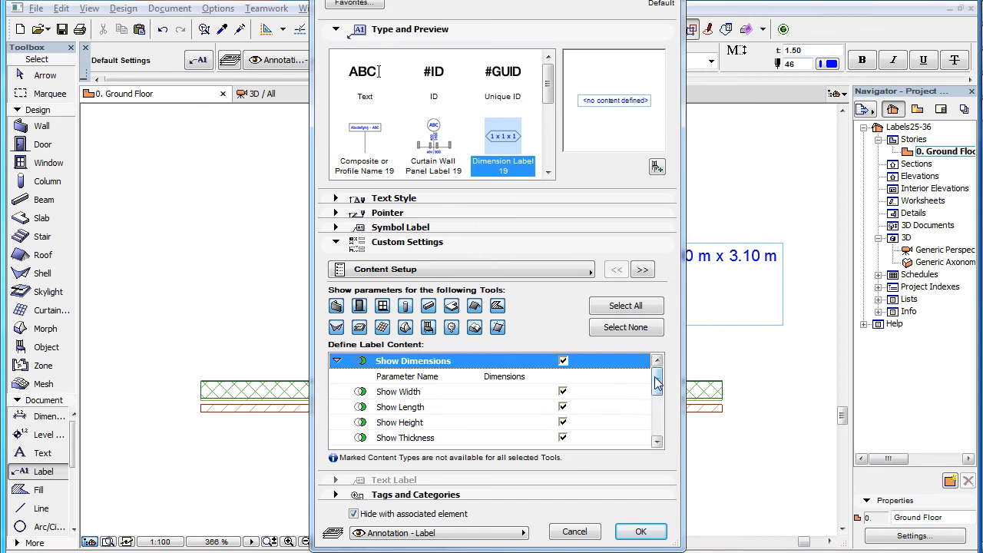
scroll(down, 3)
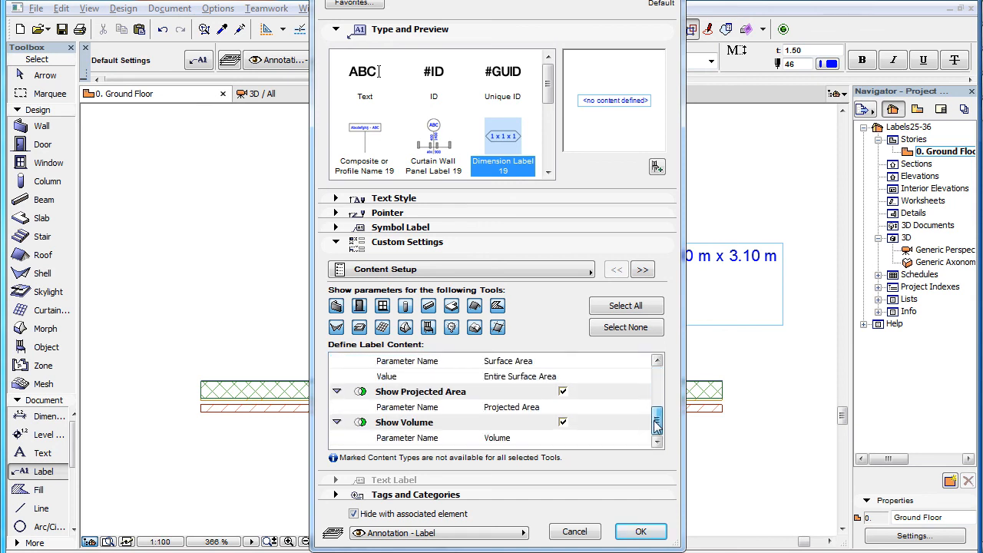